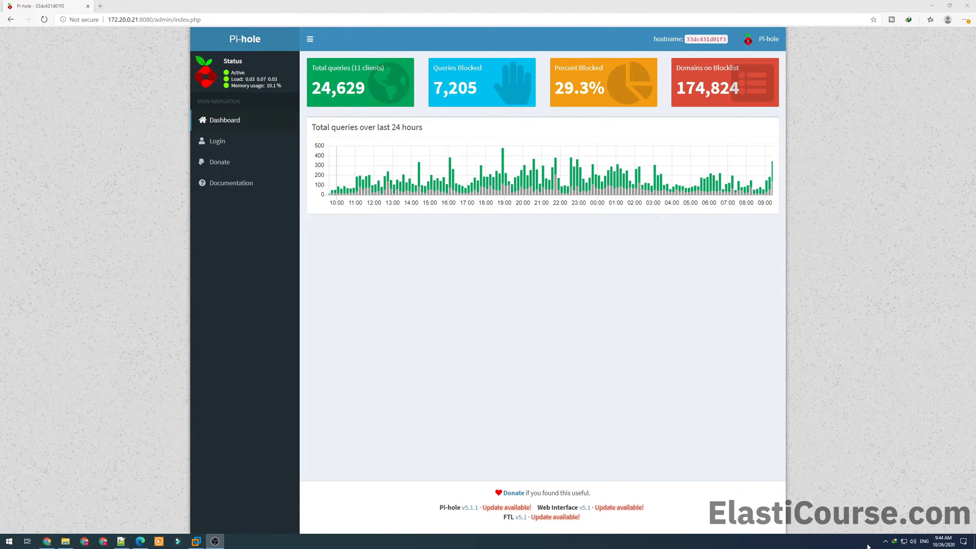
{"action": "mouse_move", "coordinate": [505, 507]}
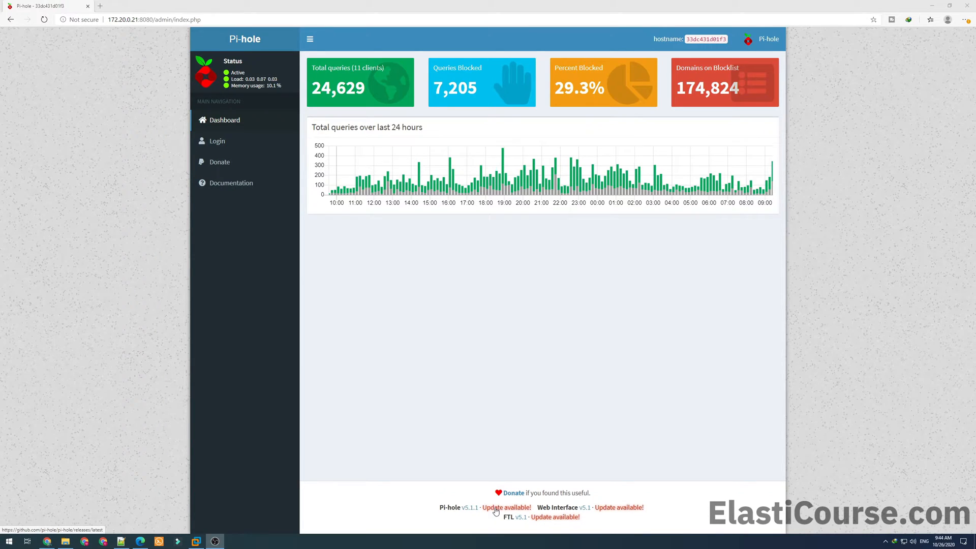
{"action": "mouse_move", "coordinate": [566, 517]}
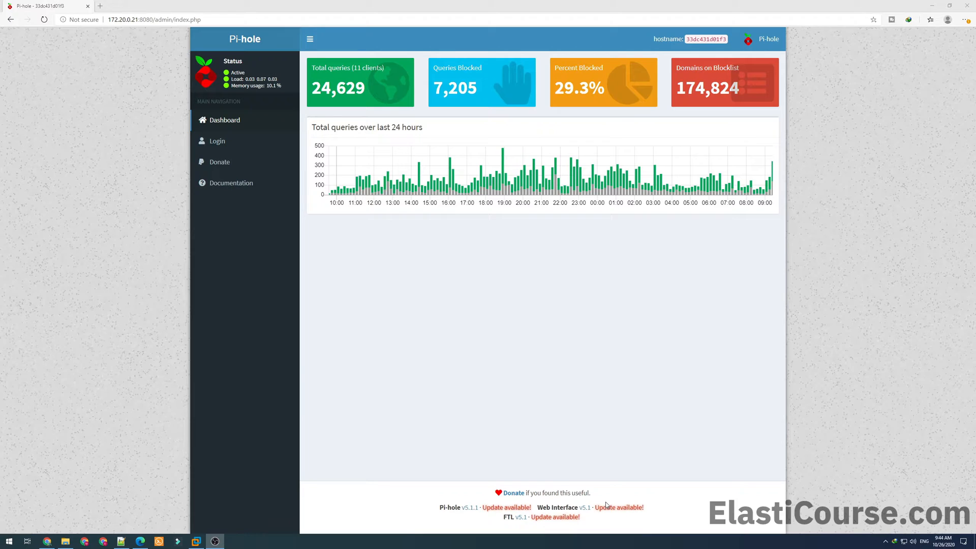
Step: Follow the 'Update available!' notice to the Pi-hole v5.1.2 release notes on GitHub
{"action": "left_click", "coordinate": [507, 508]}
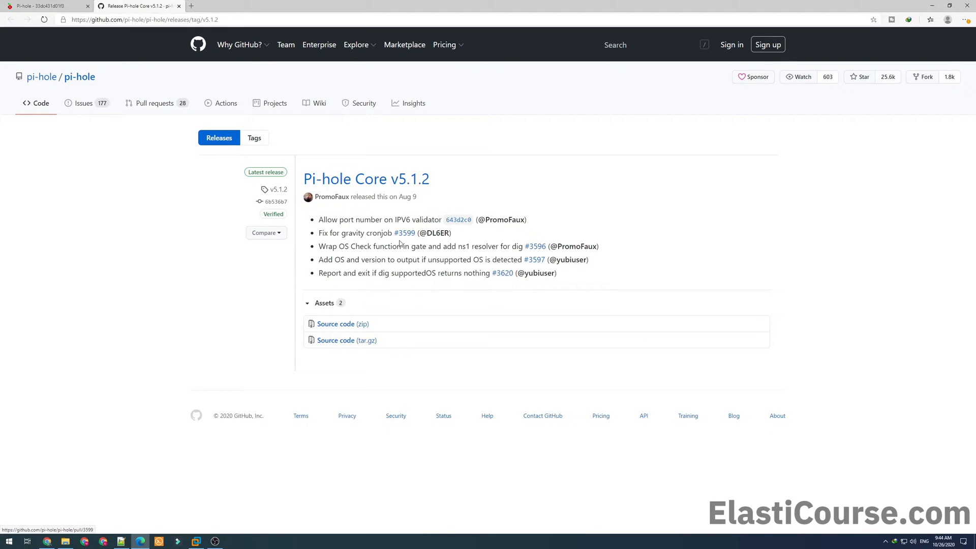
{"action": "mouse_move", "coordinate": [428, 243]}
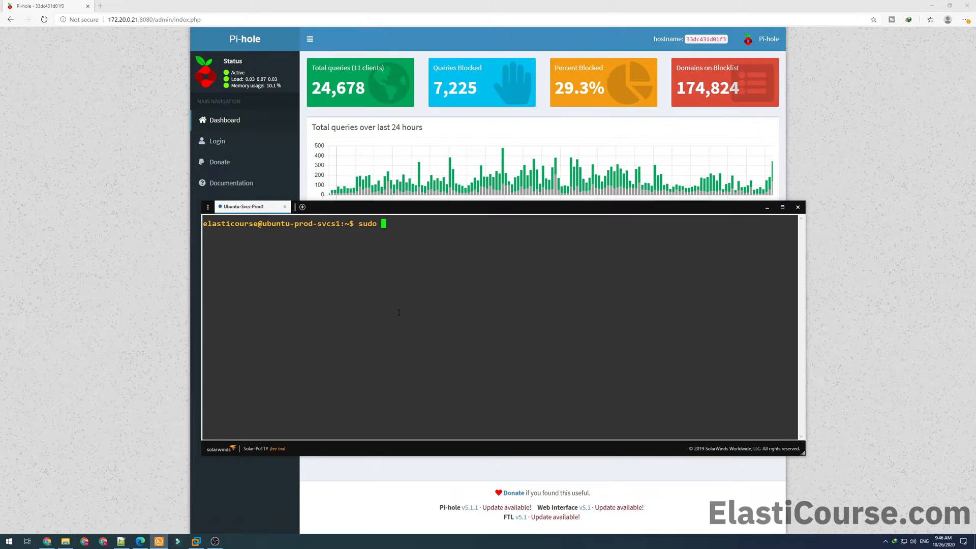
Step: List the server's local Docker images with 'sudo docker image list'
{"action": "type", "text": "docker image"}
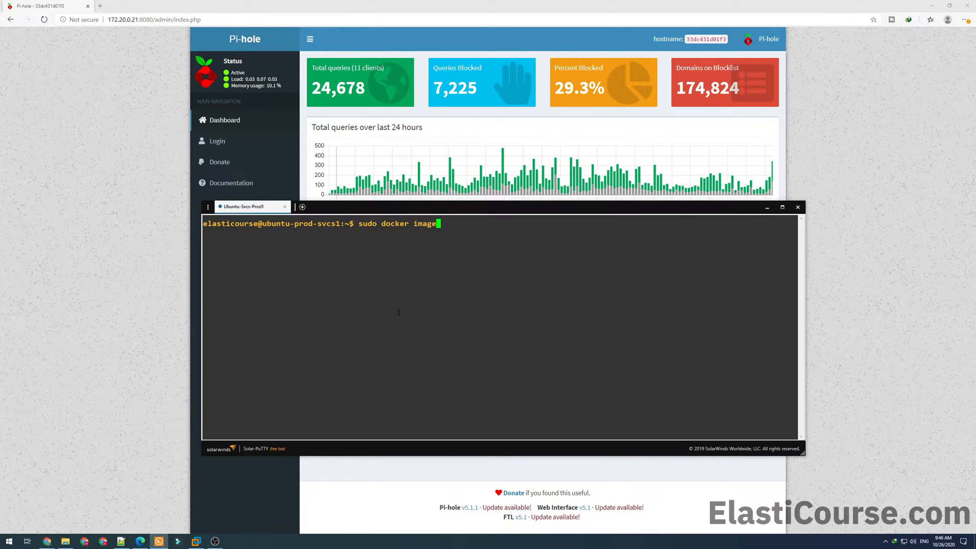
{"action": "type", "text": "lis"}
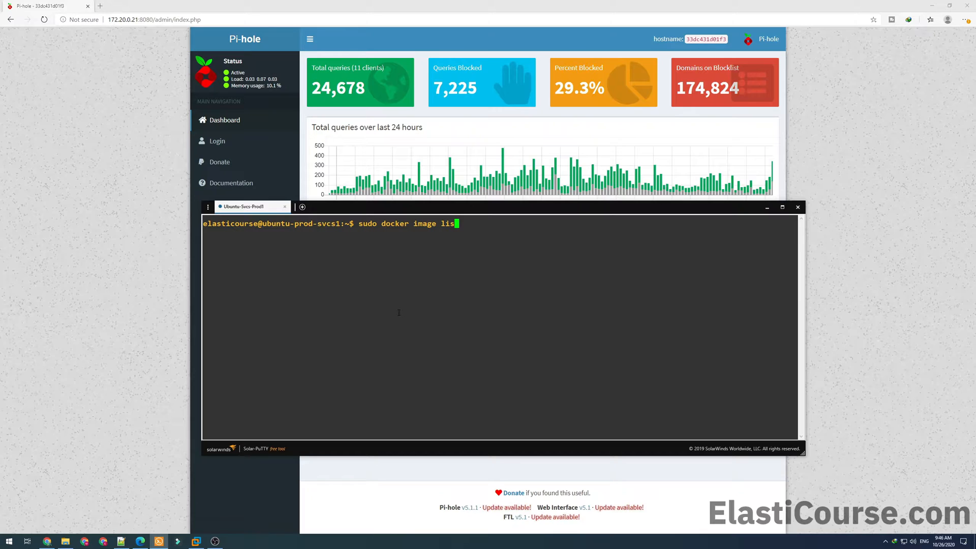
{"action": "key", "text": "Enter"}
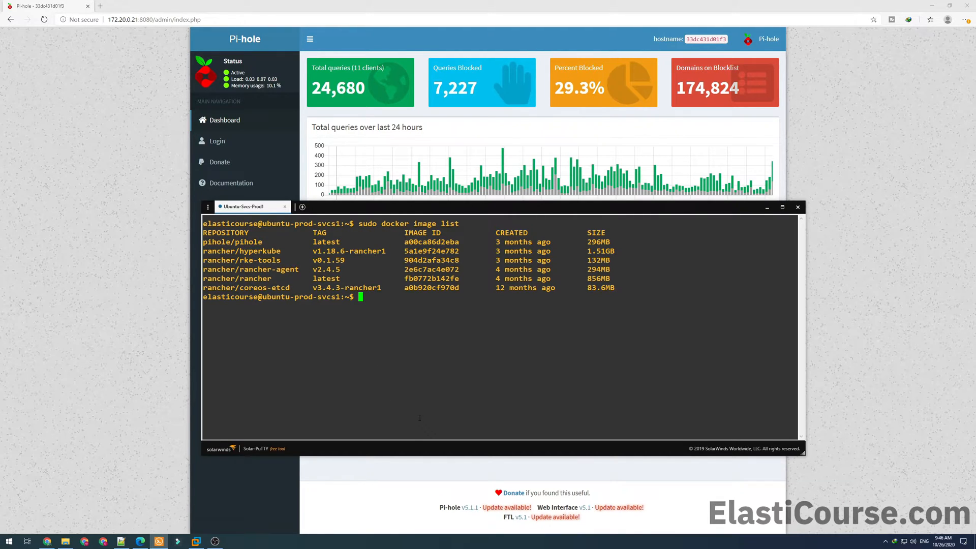
Step: Pull the latest pihole/pihole image with 'sudo docker pull pihole/pihole'
{"action": "type", "text": "sudo docker"}
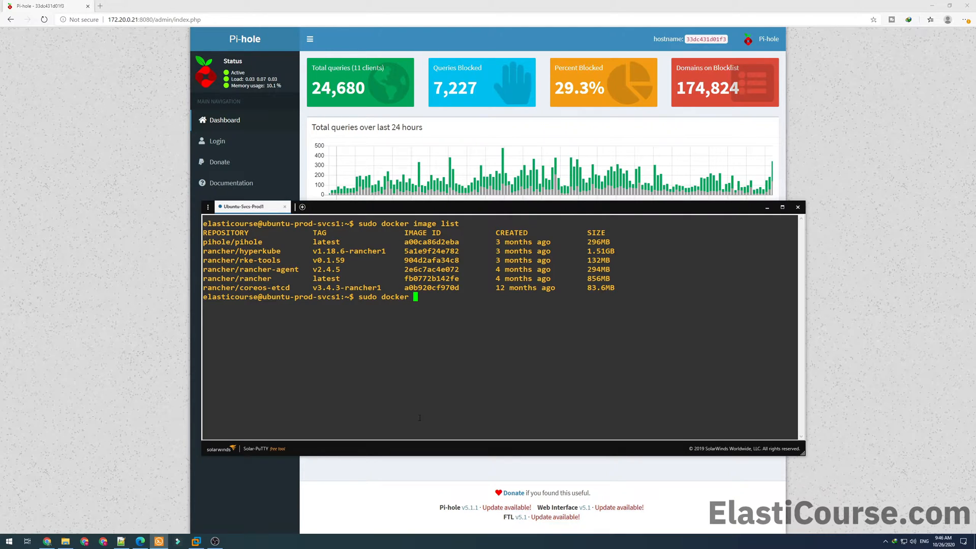
{"action": "type", "text": "pull pihole/pihole"}
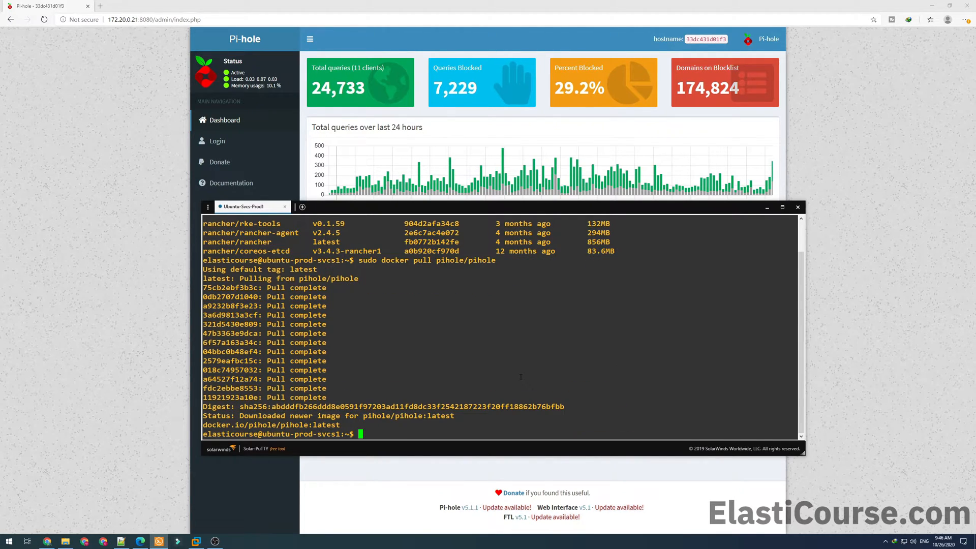
{"action": "mouse_move", "coordinate": [470, 391]}
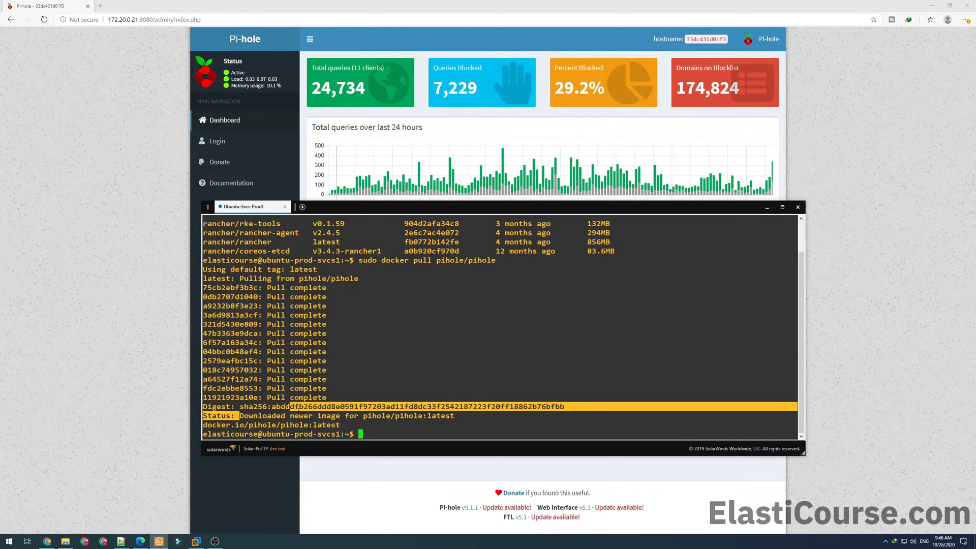
Step: List the images again to confirm the new pihole/pihole latest beside the untagged one, then clear the screen
{"action": "type", "text": "sudo docker pull pihole/pihole"}
{"action": "type", "text": "sudo docker image list"}
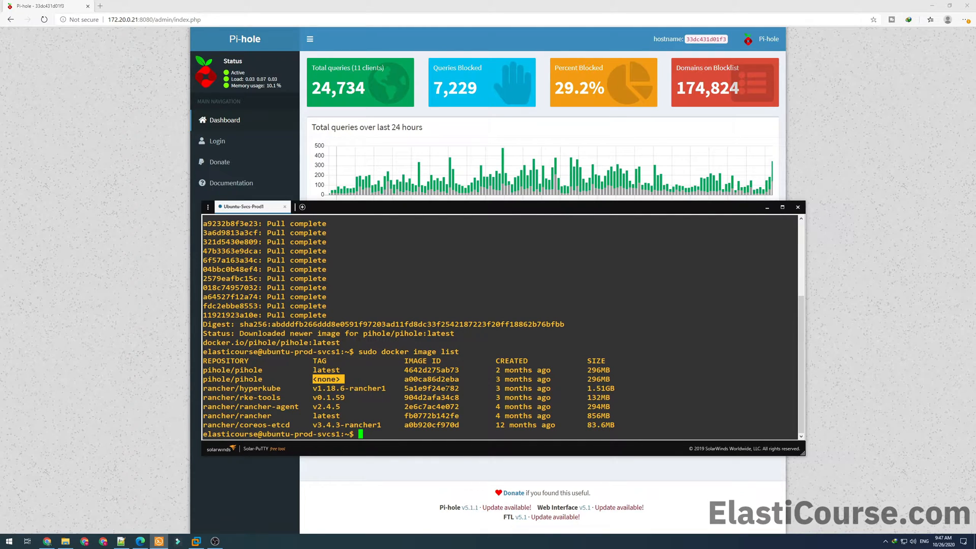
{"action": "type", "text": "clear"}
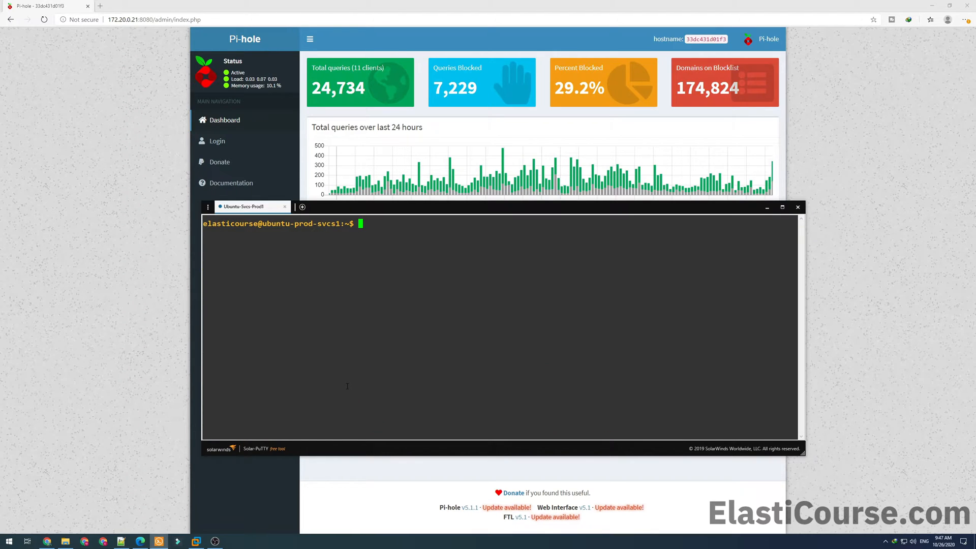
Step: Install locate, update its database, and find pihole.yaml under /home/elasticcourse/dns
{"action": "type", "text": "sudo updatedb"}
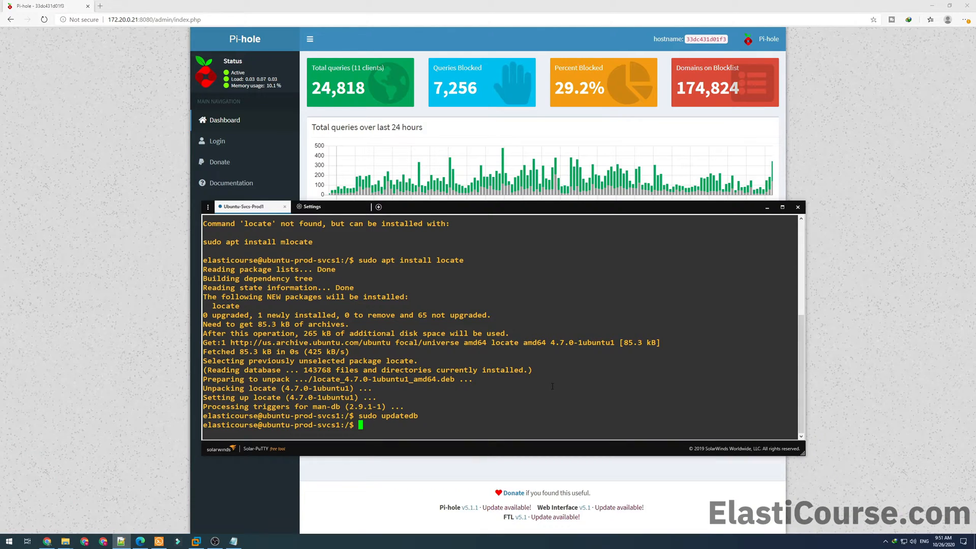
{"action": "type", "text": "locate pihole.yaml"}
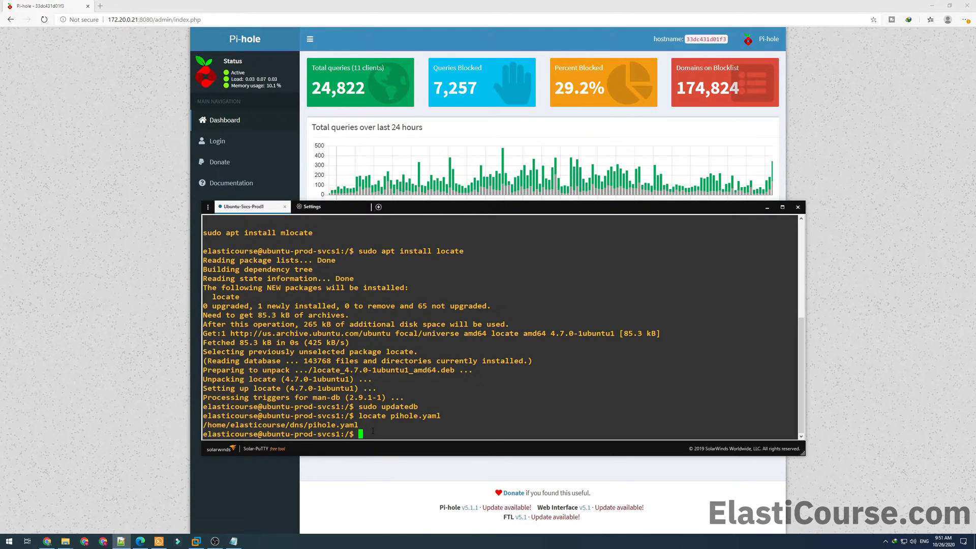
Step: List running containers with 'sudo docker ps', showing pihole on the old a00ca86d2eba image
{"action": "type", "text": "sudo docker ps"}
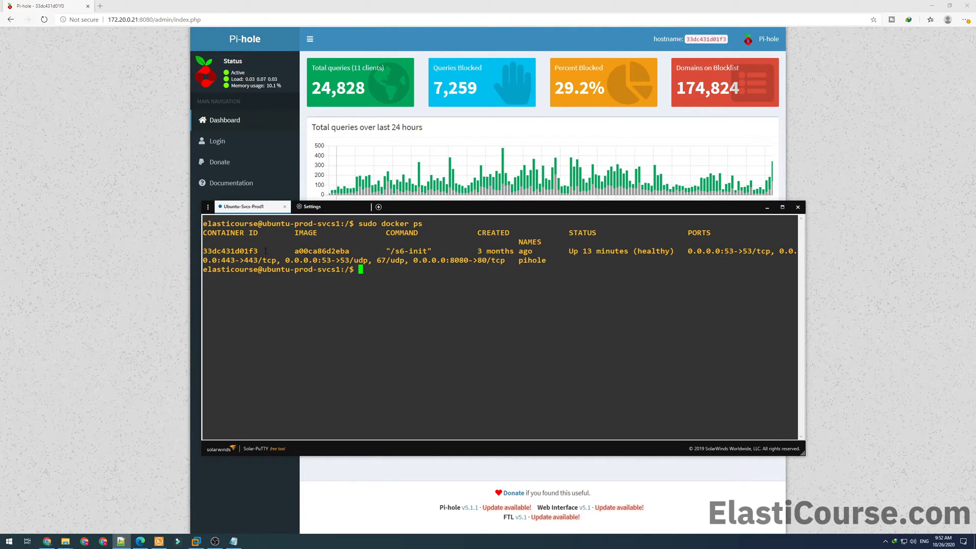
Step: Stop and remove the old pihole container, then review pihole.yaml in nano
{"action": "double_click", "coordinate": [229, 250]}
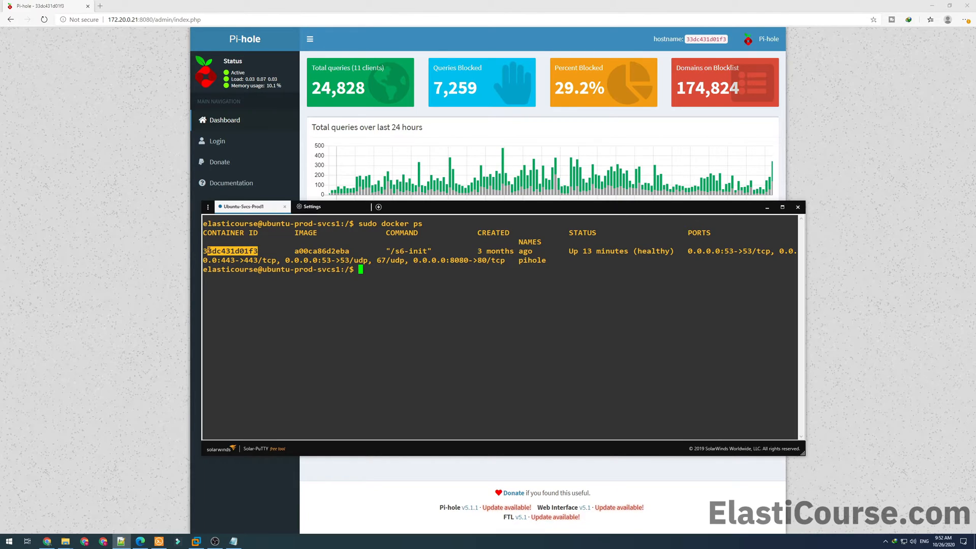
{"action": "double_click", "coordinate": [529, 259]}
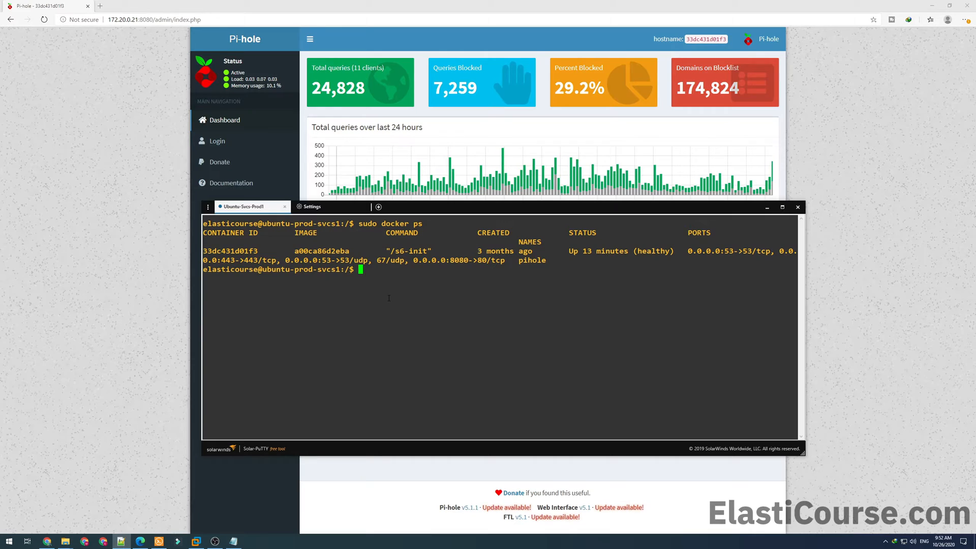
{"action": "type", "text": "sudo docker stop pihole"}
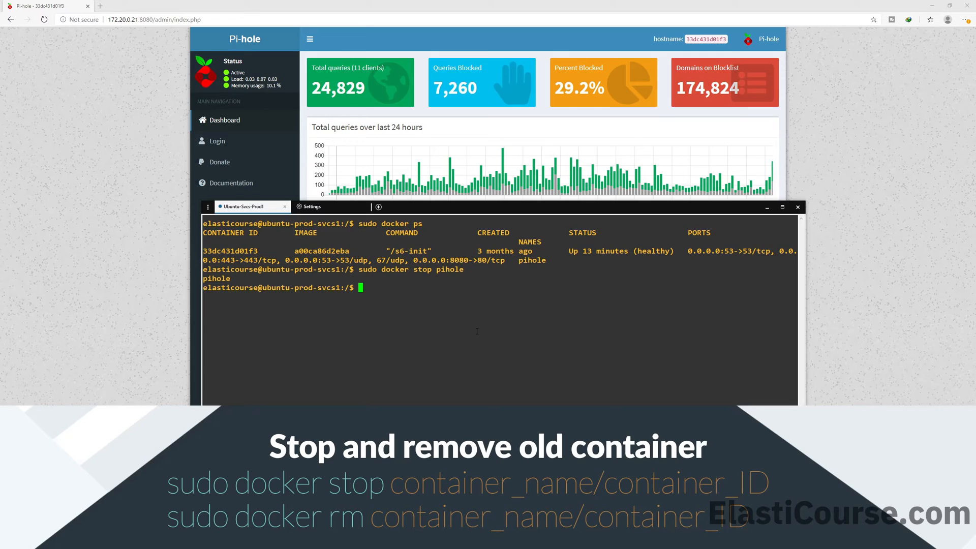
{"action": "type", "text": "sudo docker rm pihole"}
{"action": "type", "text": "locate pihole.yaml"}
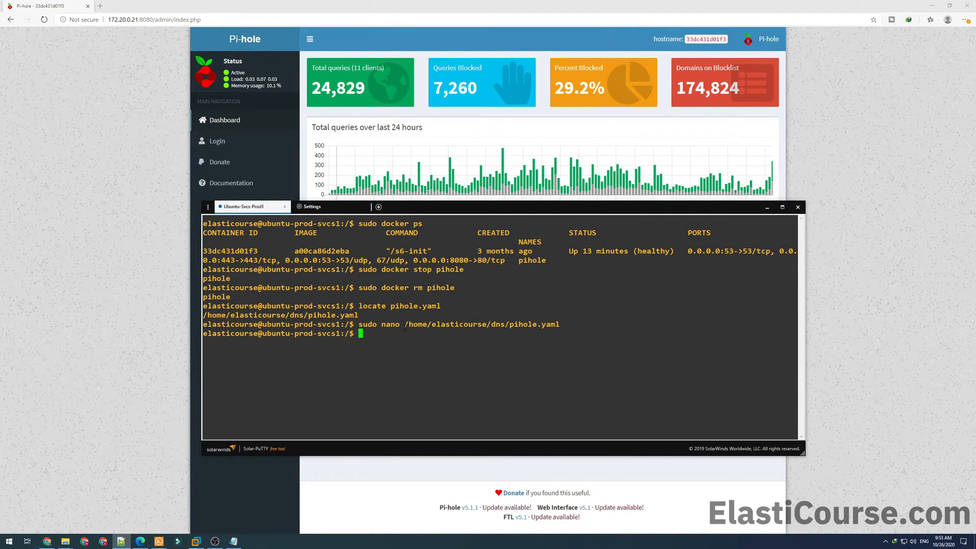
{"action": "mouse_move", "coordinate": [444, 349]}
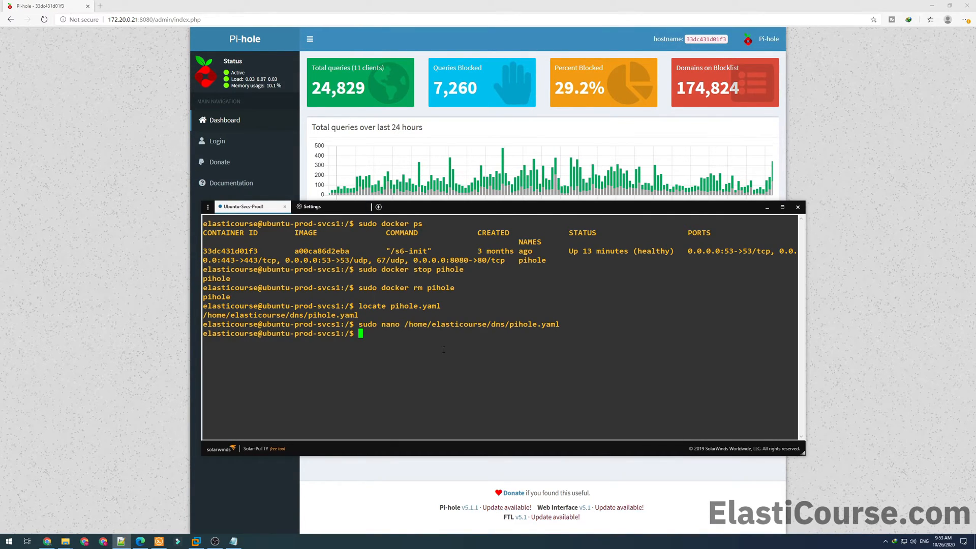
Step: Change into /home/elasticourse/dns and list its contents: etc-dnsmasq.d, etc-pihole, pihole.yaml
{"action": "type", "text": "cd /home/elasticourse/dns/"}
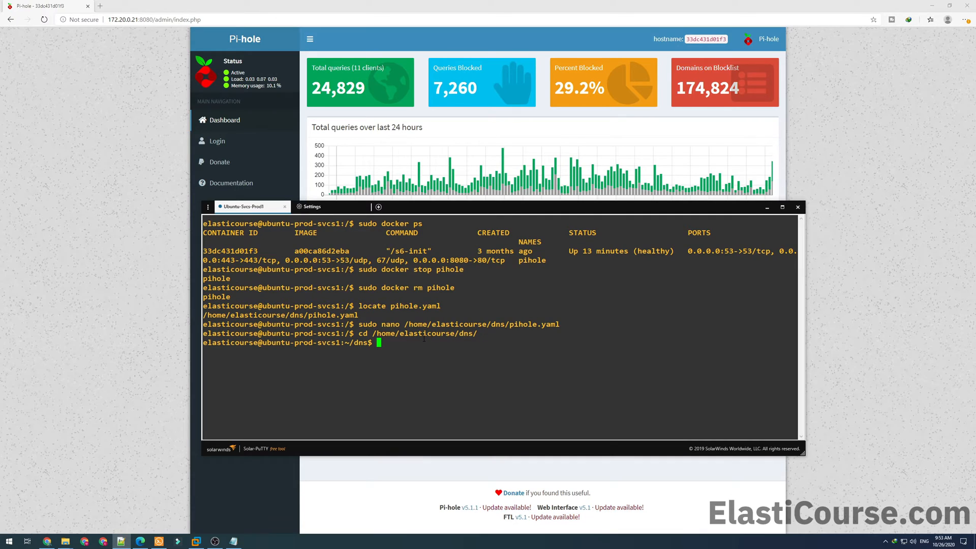
{"action": "type", "text": "ls"}
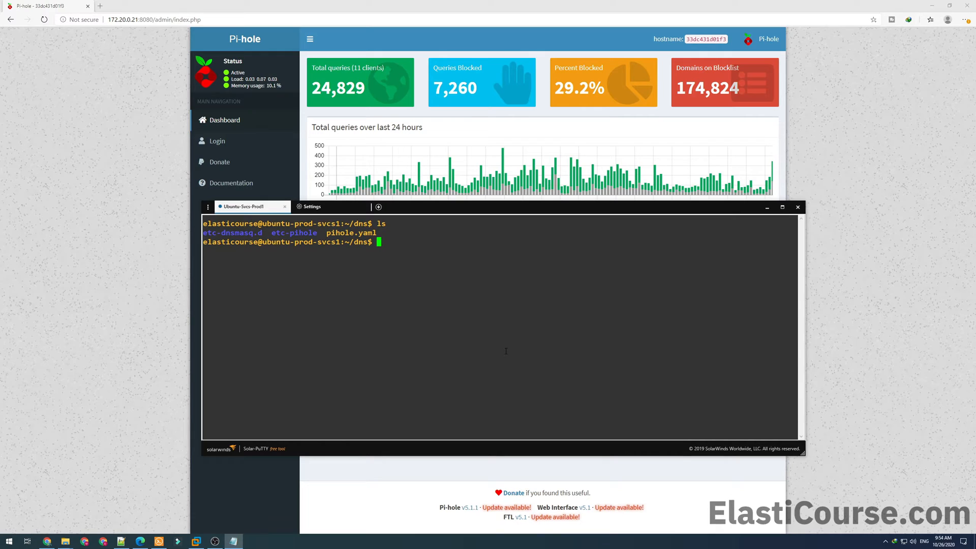
Step: Create the new pihole container in detached mode with 'sudo docker-compose -f pihole.yaml up -d'
{"action": "type", "text": "sudo docker"}
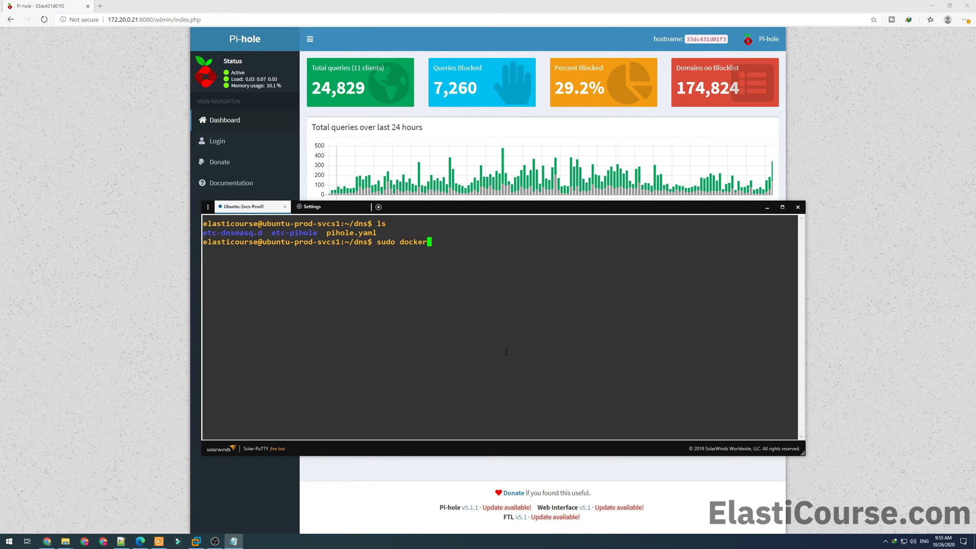
{"action": "type", "text": "-compose"}
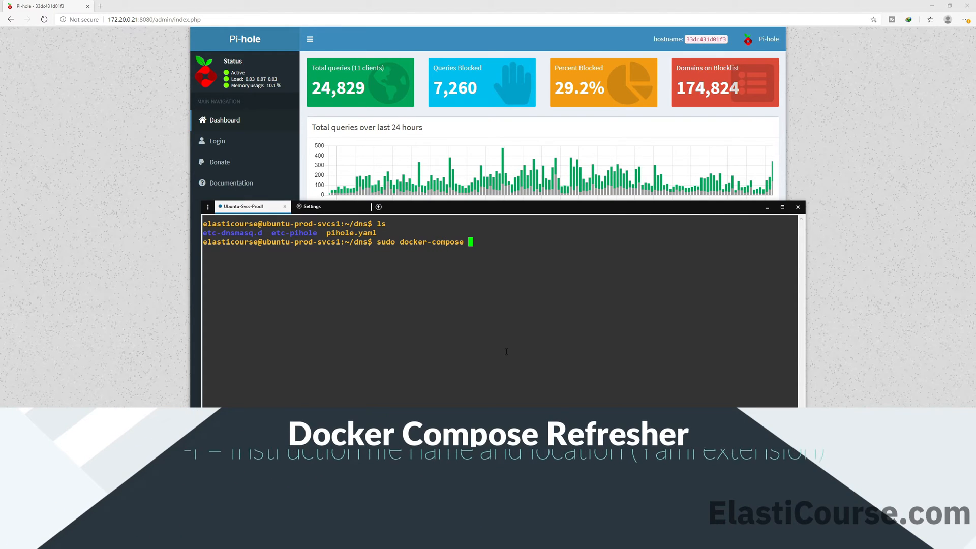
{"action": "type", "text": "-f"}
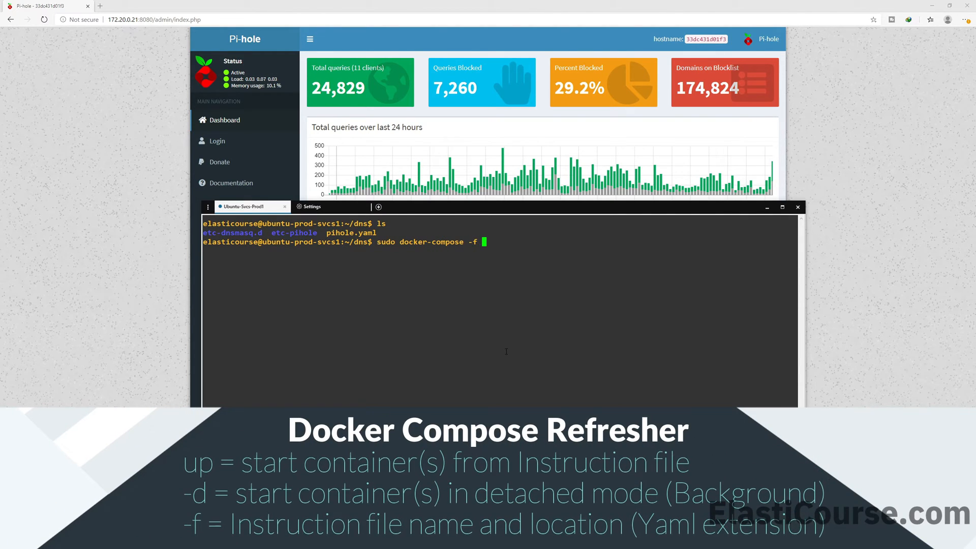
{"action": "type", "text": "pihole.yaml"}
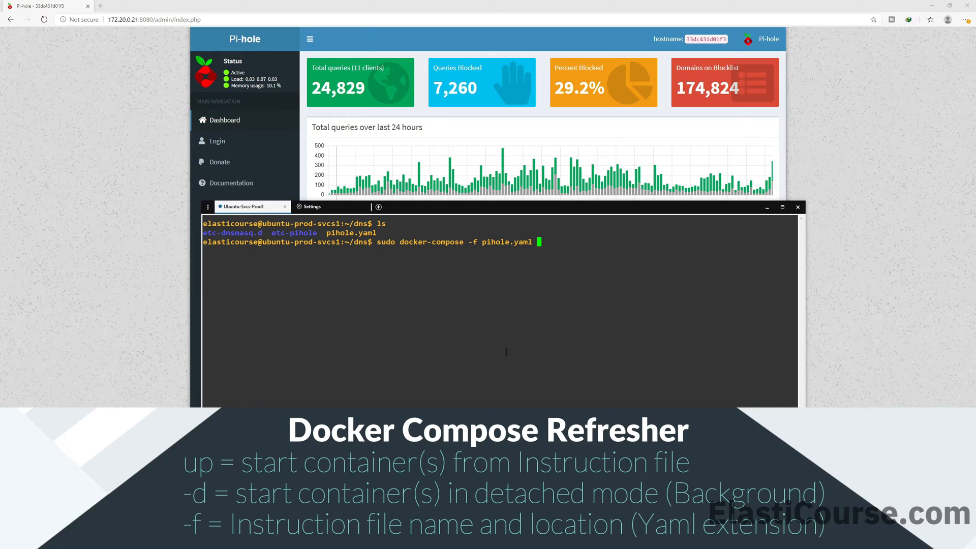
{"action": "type", "text": "up"}
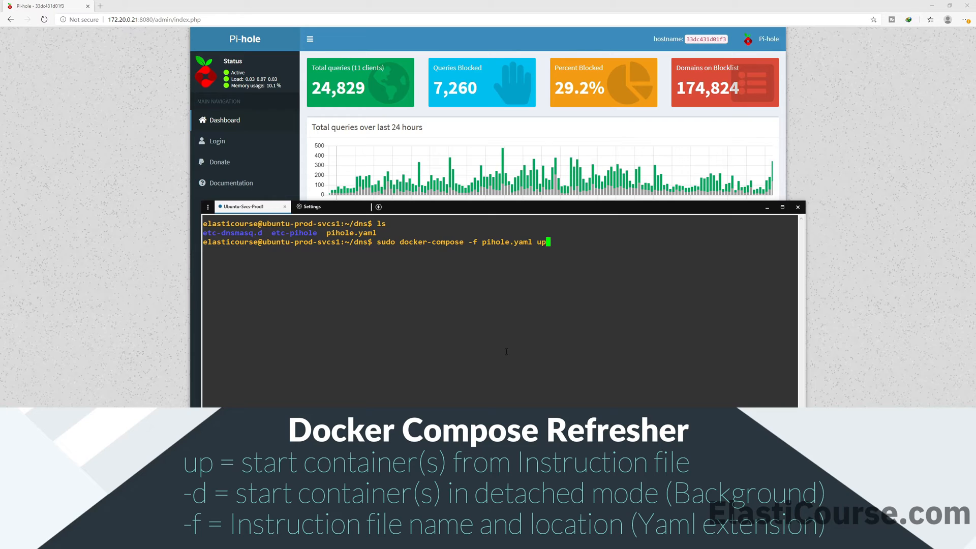
{"action": "type", "text": "-d"}
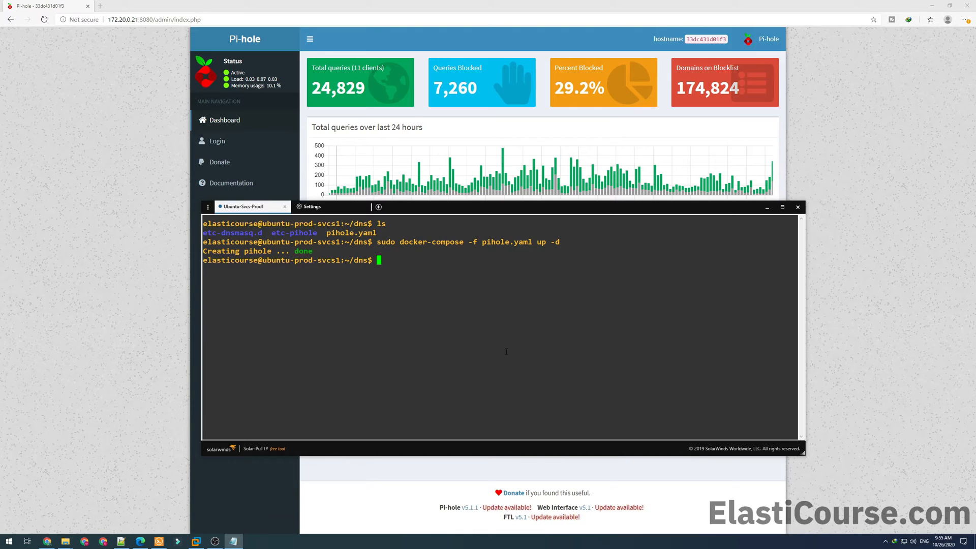
{"action": "type", "text": "sudo dock"}
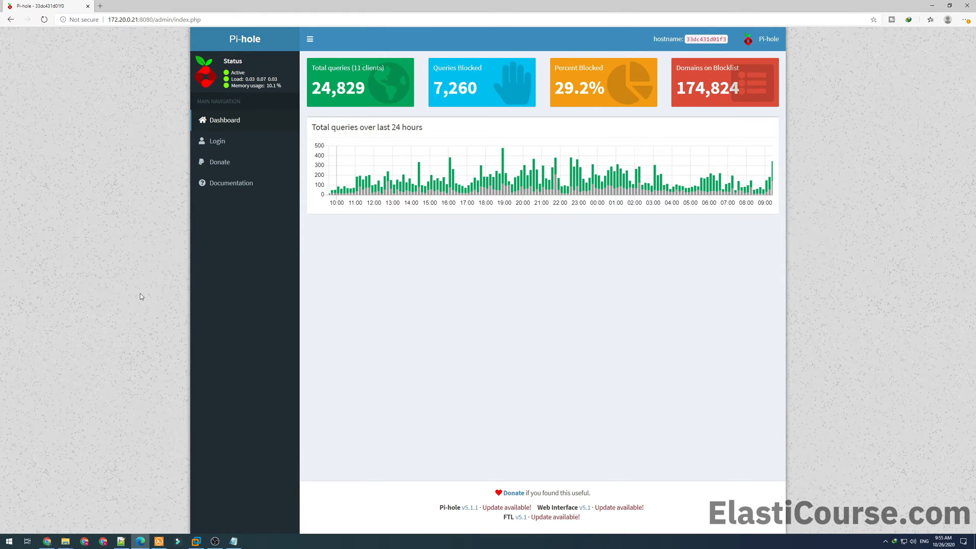
Step: Reload the Pi-hole dashboard to show v5.1.2, then check the new container with 'sudo docker ps'
{"action": "left_click", "coordinate": [43, 20]}
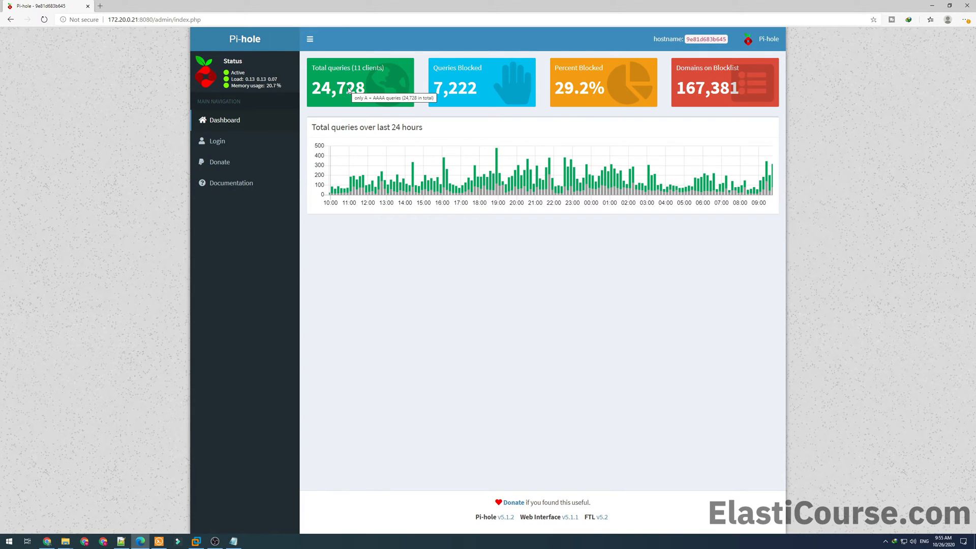
{"action": "mouse_move", "coordinate": [566, 543]}
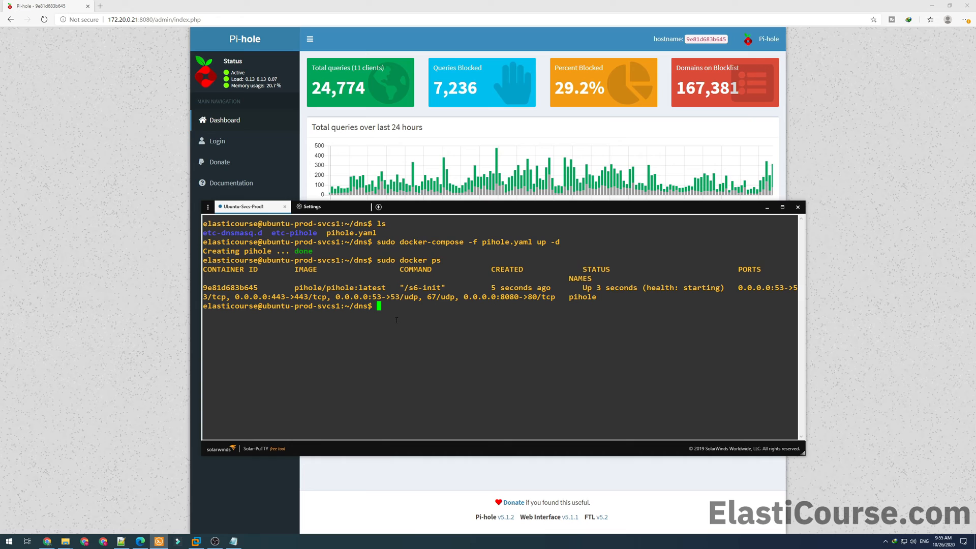
{"action": "type", "text": "sudo"}
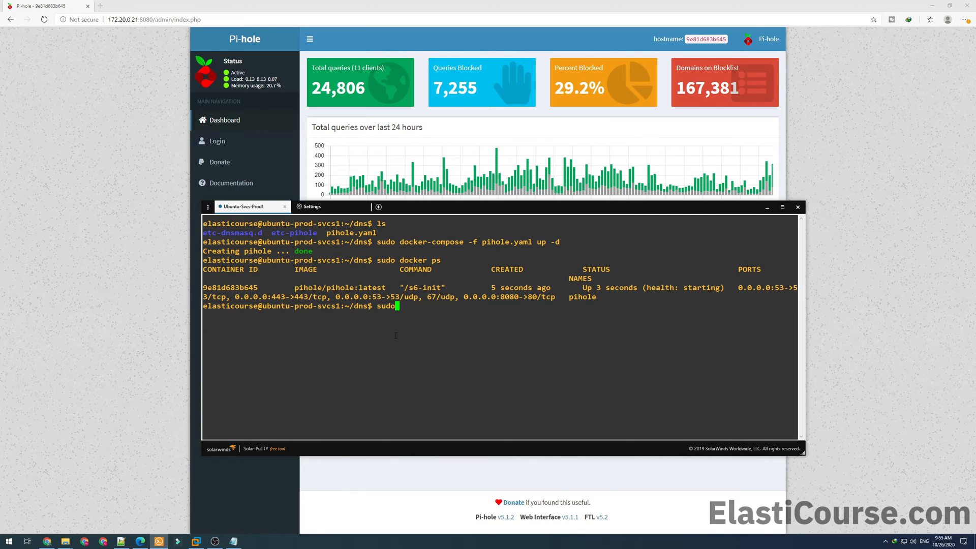
Step: Prune the old untagged pihole image so only pihole/pihole latest remains listed
{"action": "type", "text": "docker image list"}
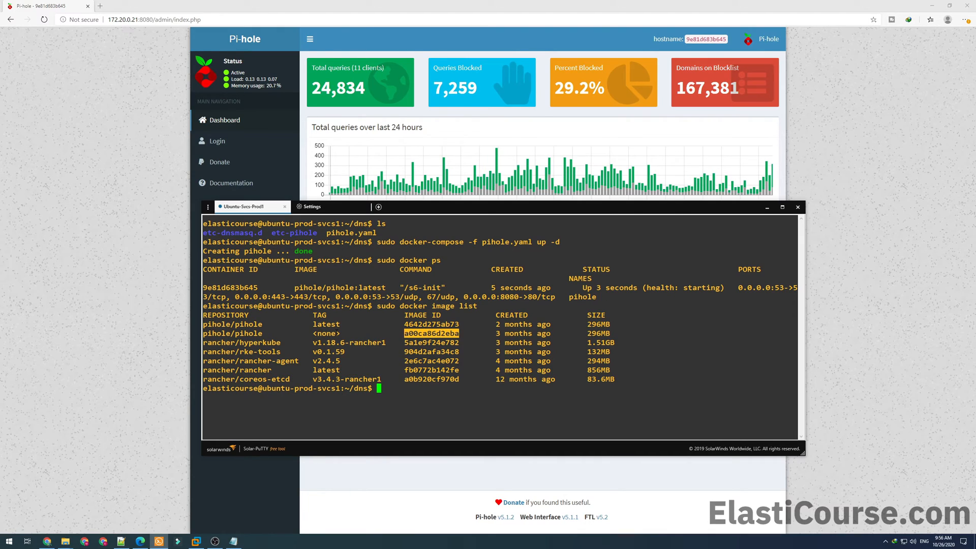
{"action": "type", "text": "sudo docker image list"}
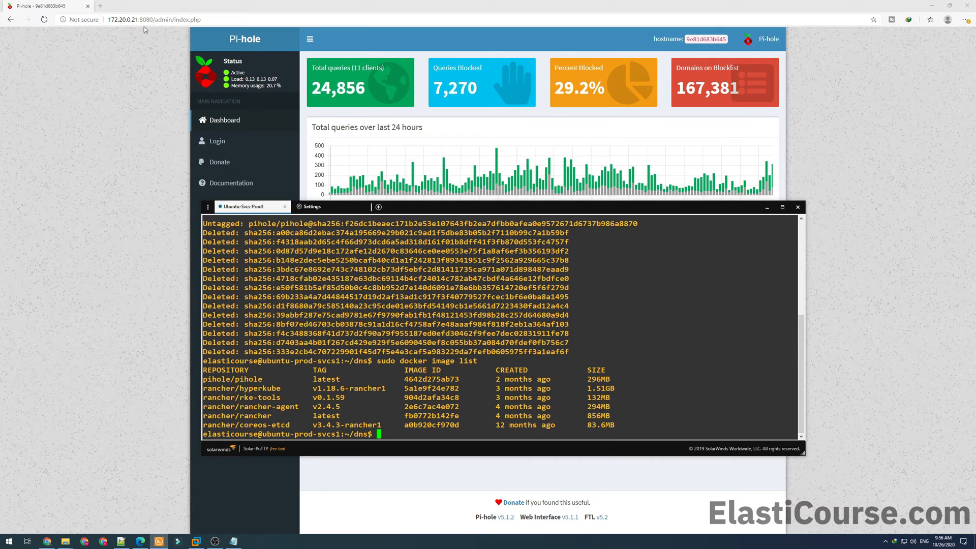
Step: On the Ubuntu-Svcs-Prod2 session, list running containers and current images with sudo docker ps / image list
{"action": "left_click", "coordinate": [191, 6]}
{"action": "type", "text": "172.20.0.25:8080/admin/index.php"}
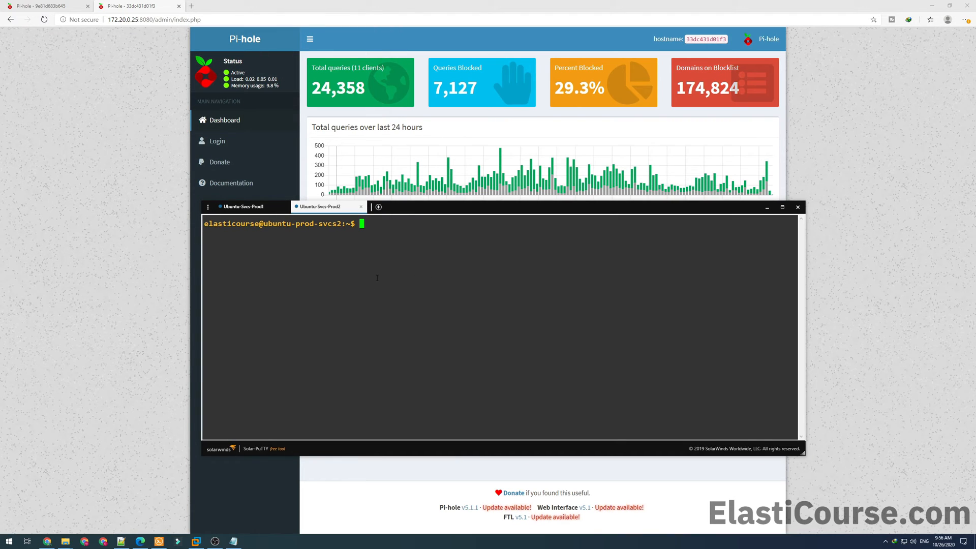
{"action": "type", "text": "sudo docker p"}
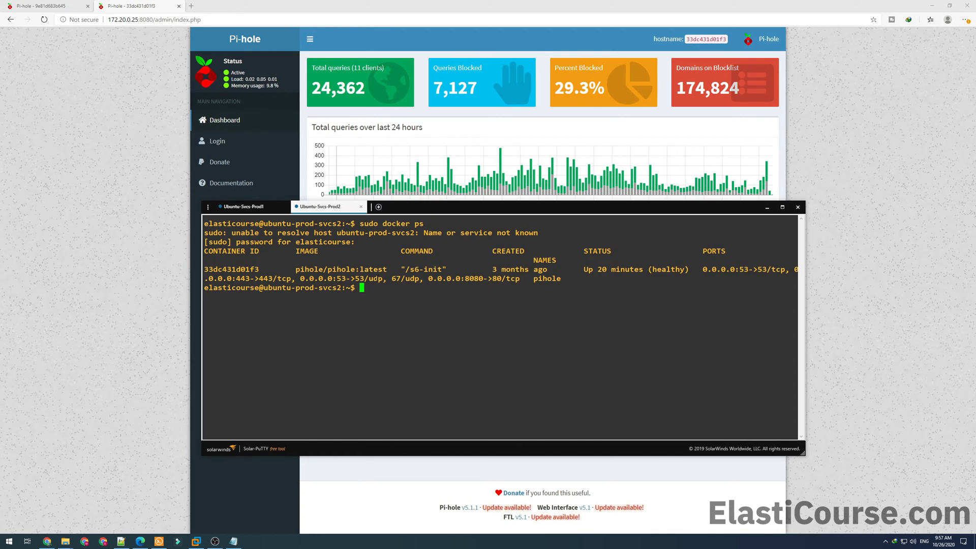
{"action": "type", "text": "s"}
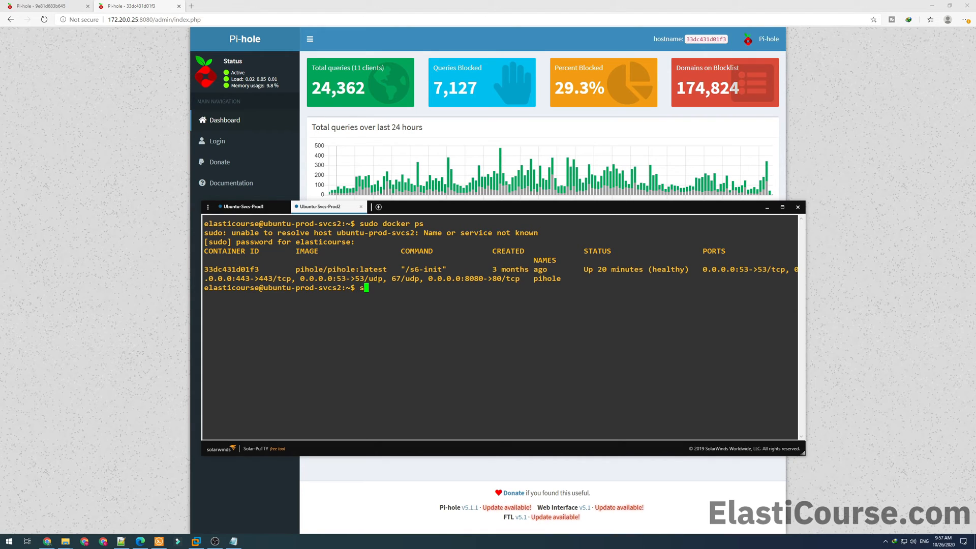
{"action": "type", "text": "udo docker image list"}
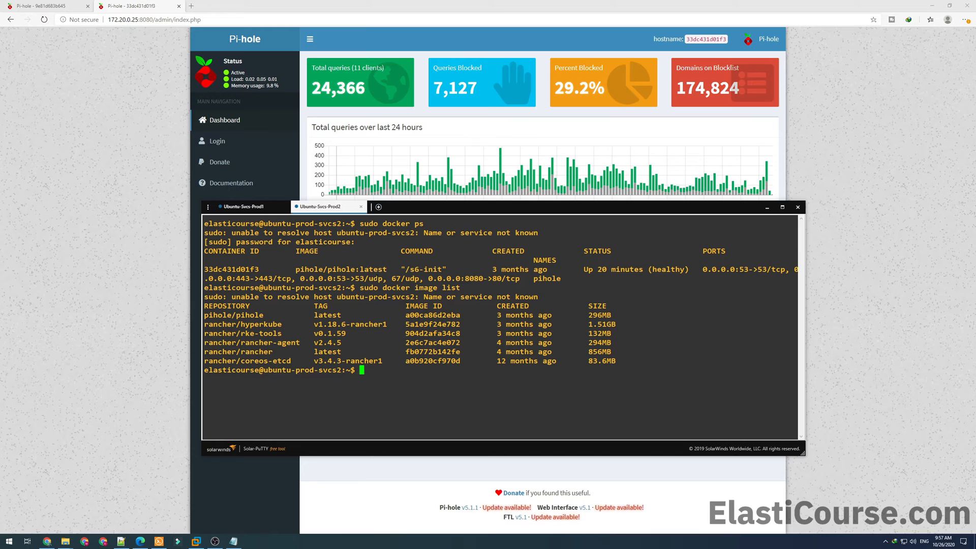
{"action": "type", "text": "sudo"}
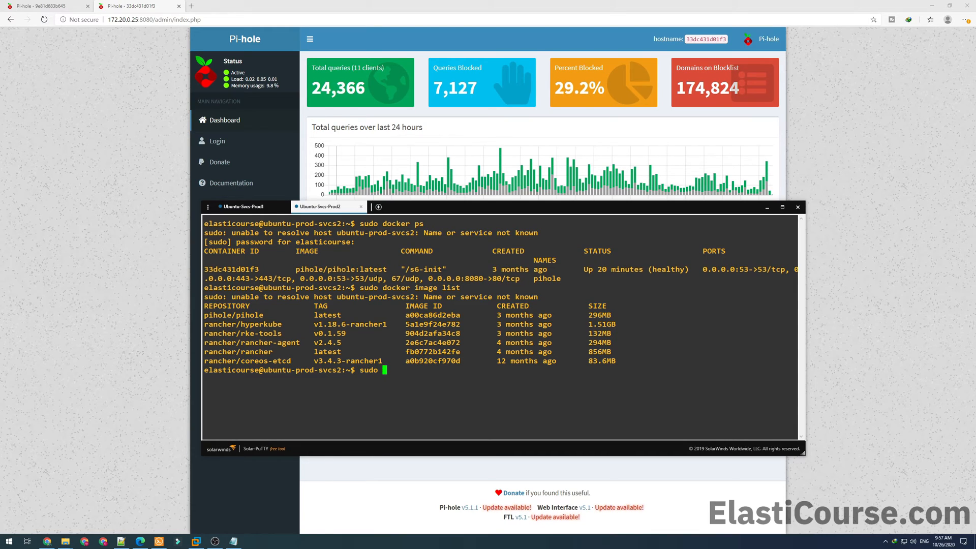
Step: Pull the latest pihole/pihole image and list images to confirm it sits beside the old untagged one
{"action": "type", "text": "docker pull"}
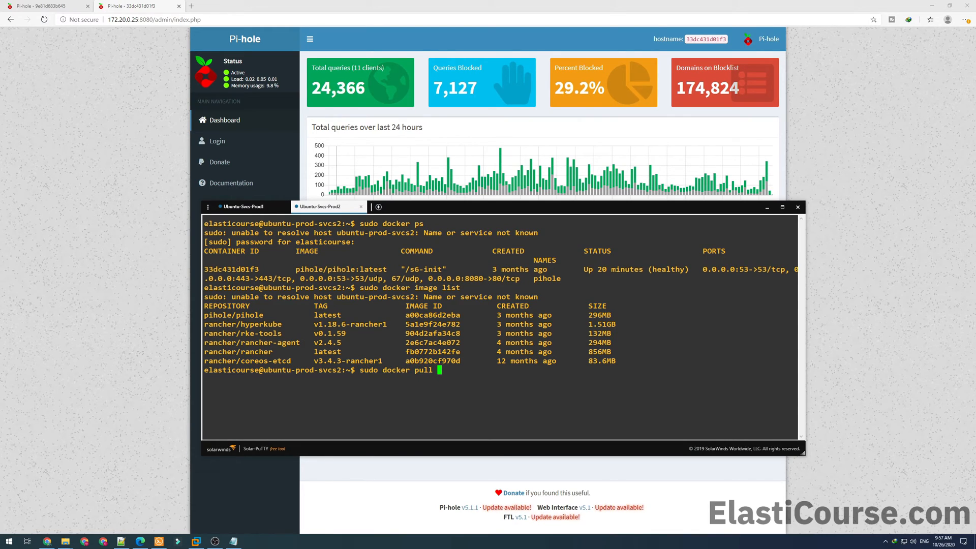
{"action": "double_click", "coordinate": [227, 315]}
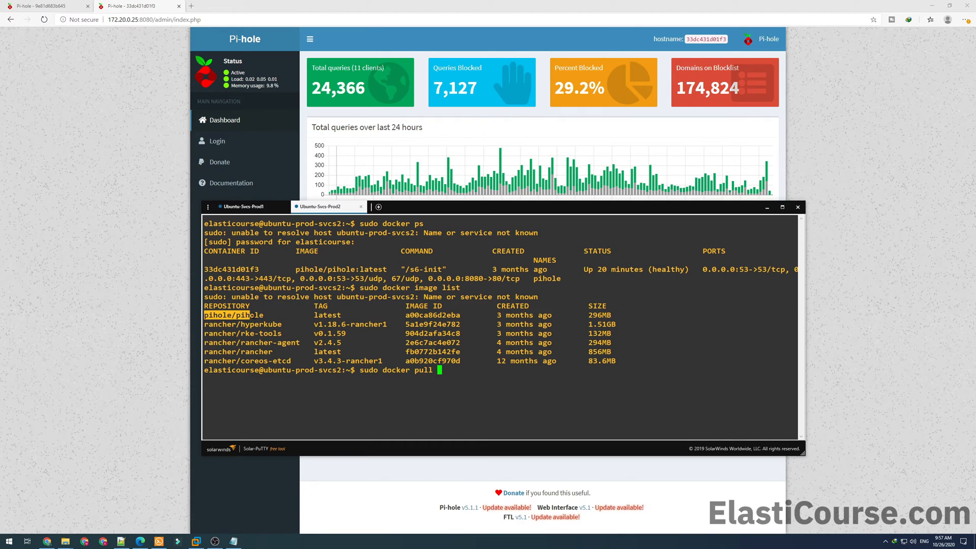
{"action": "type", "text": "pihole/pihole"}
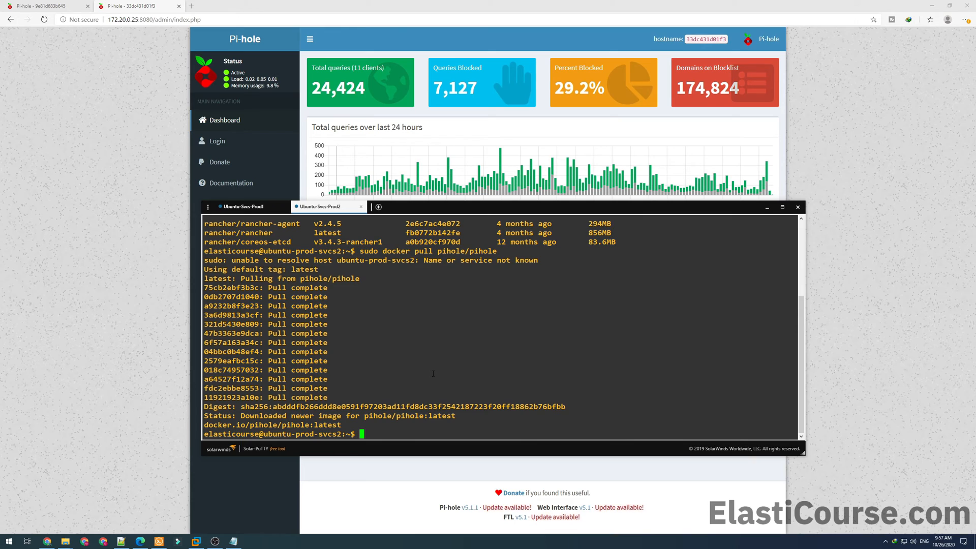
{"action": "type", "text": "sudo docker image list"}
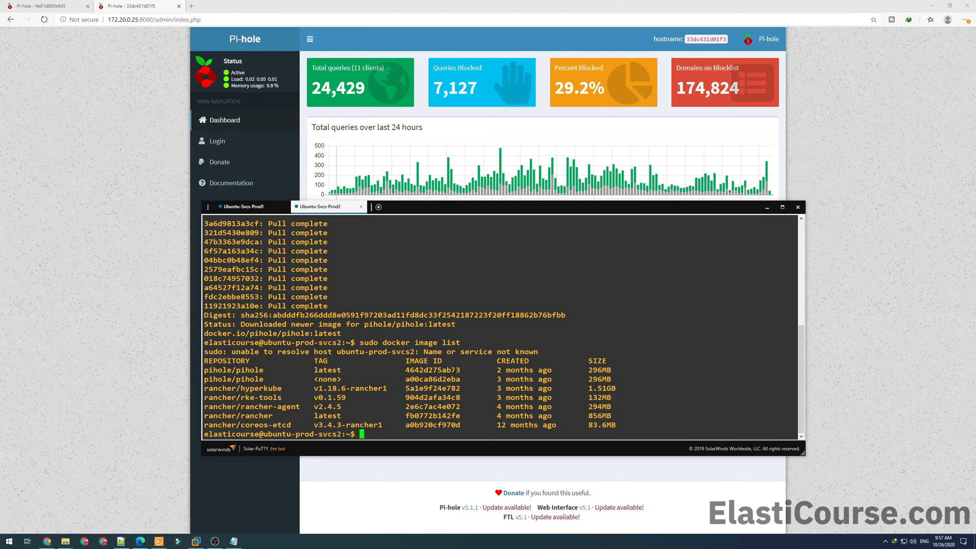
Step: Stop and remove the old pihole container with sudo docker stop / rm pihole
{"action": "type", "text": "sudo docker sto"}
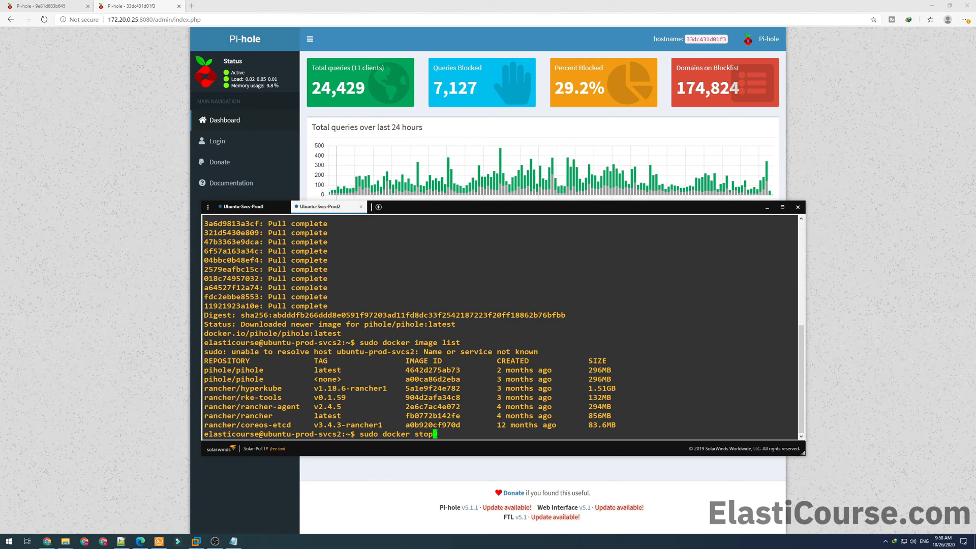
{"action": "type", "text": "pihole"}
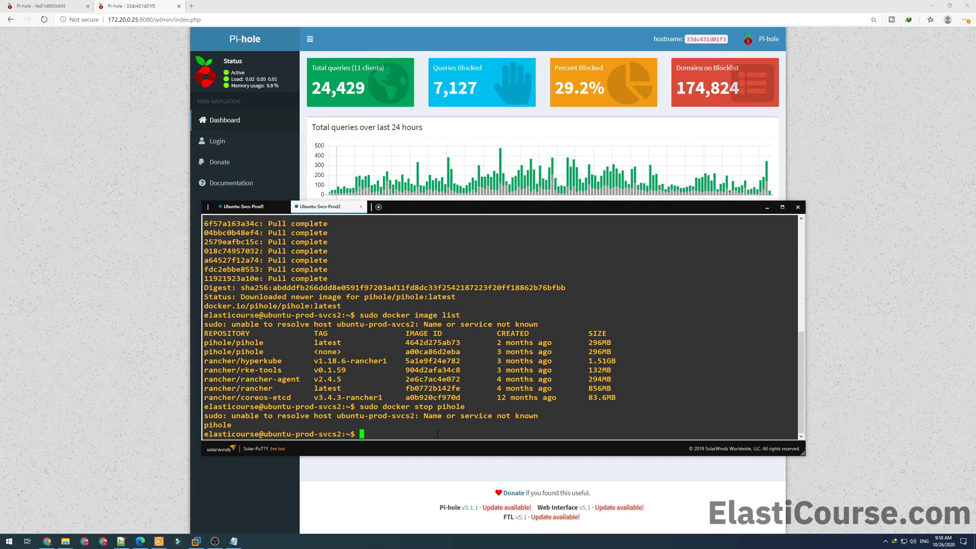
{"action": "type", "text": "sudo docker stop pihole"}
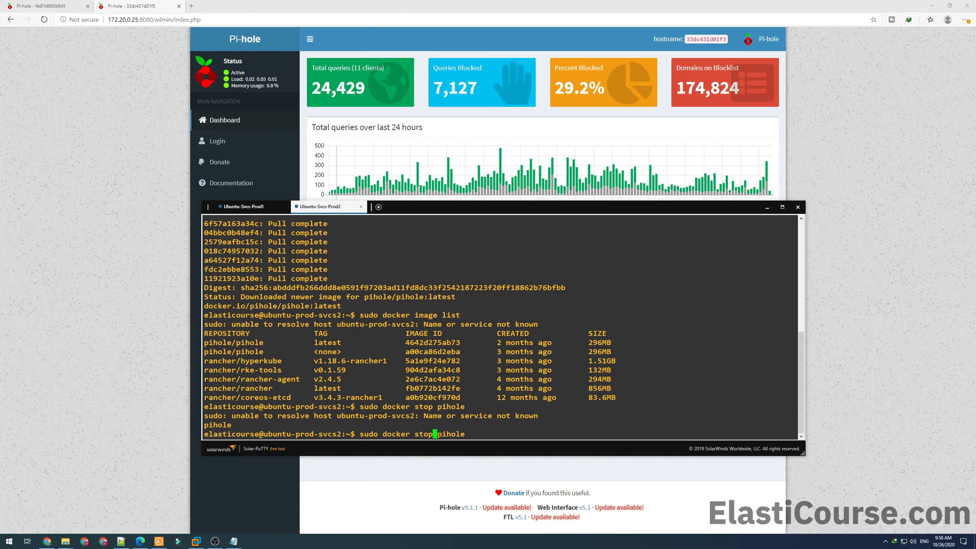
{"action": "key", "text": "Backspace"}
{"action": "type", "text": "rm"}
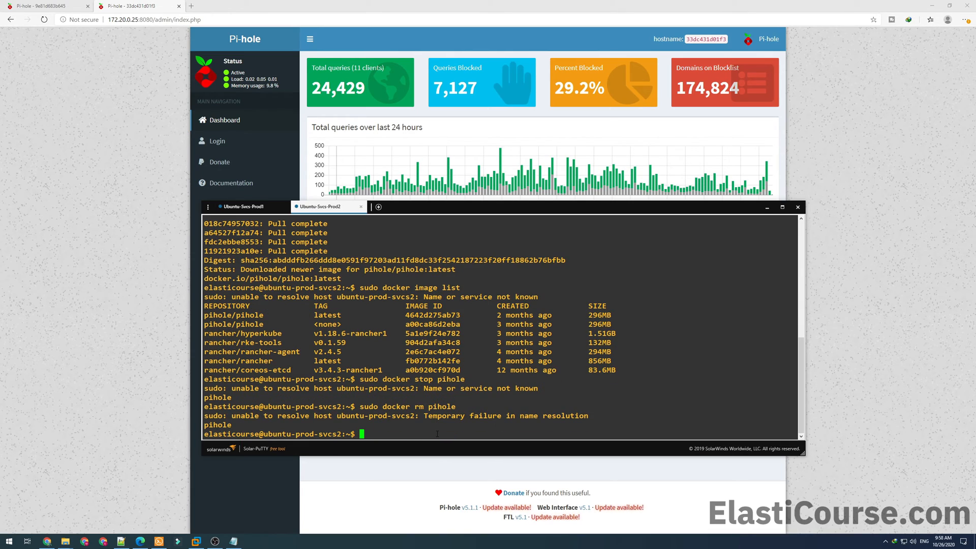
Step: From /home/elasticourse/dns/, recreate the container with sudo docker-compose -f pihole.yaml up -d
{"action": "type", "text": "cd"}
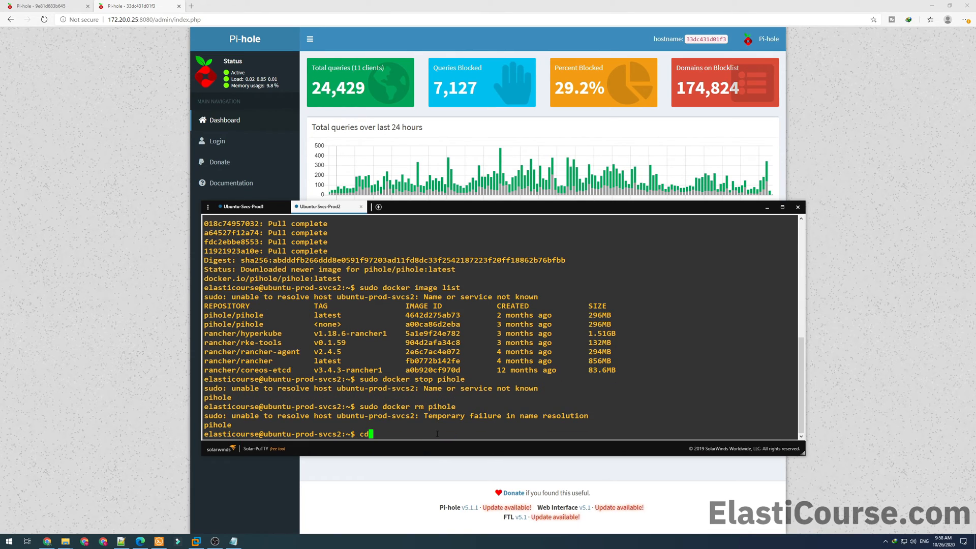
{"action": "type", "text": "/home/e"}
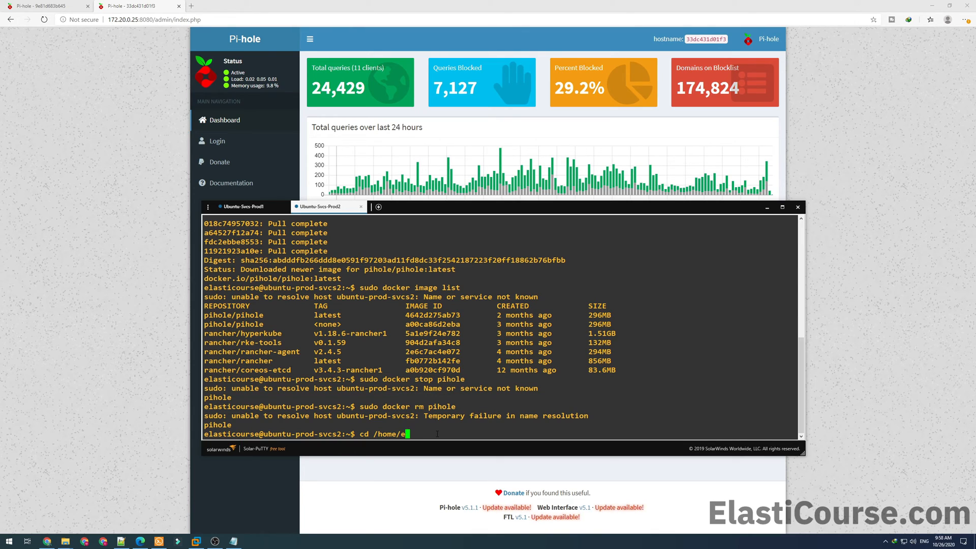
{"action": "type", "text": "lasticourse/dns/"}
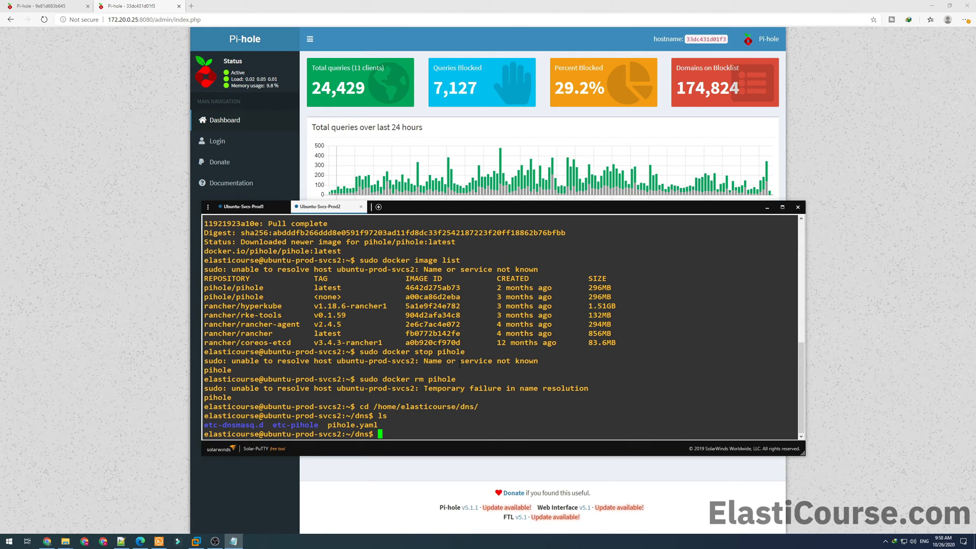
{"action": "type", "text": "sudo docker"}
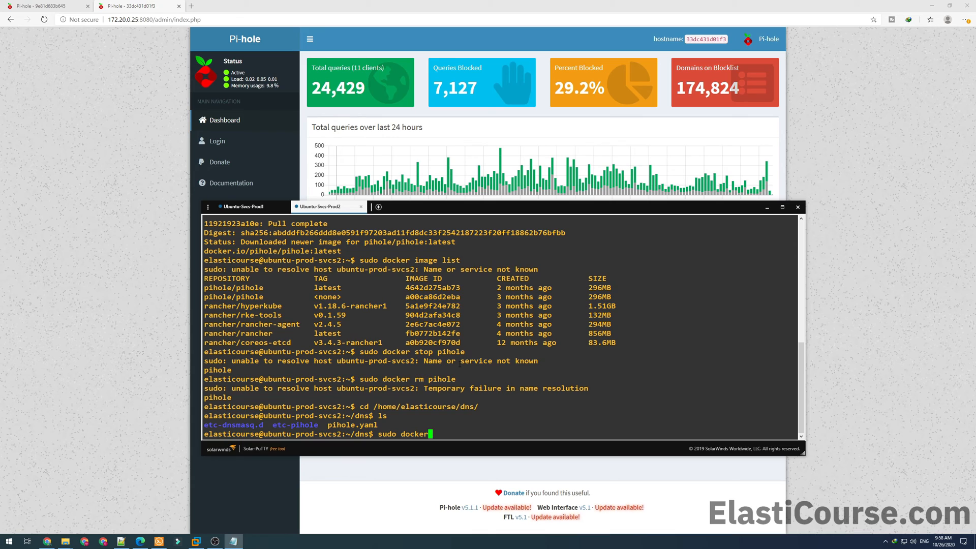
{"action": "type", "text": "-compose"}
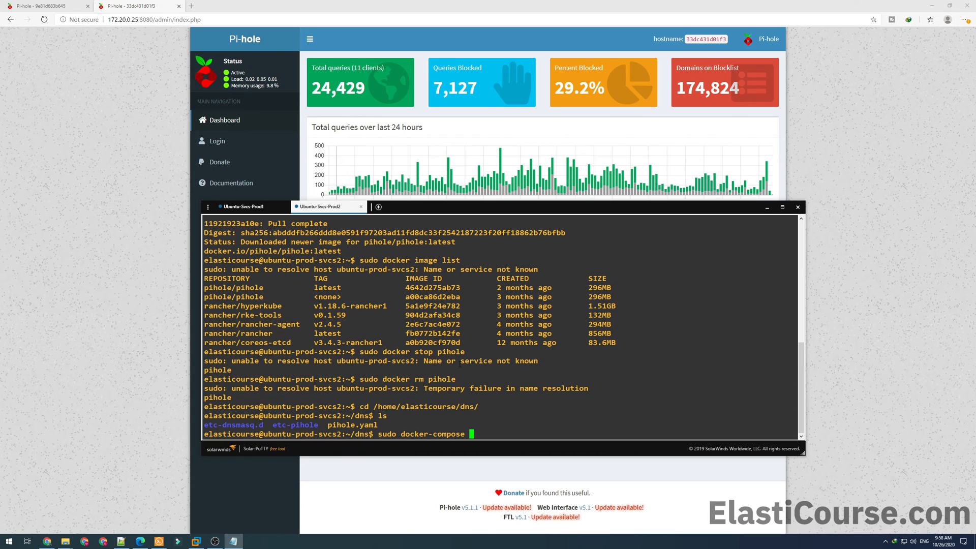
{"action": "type", "text": "-f pi"}
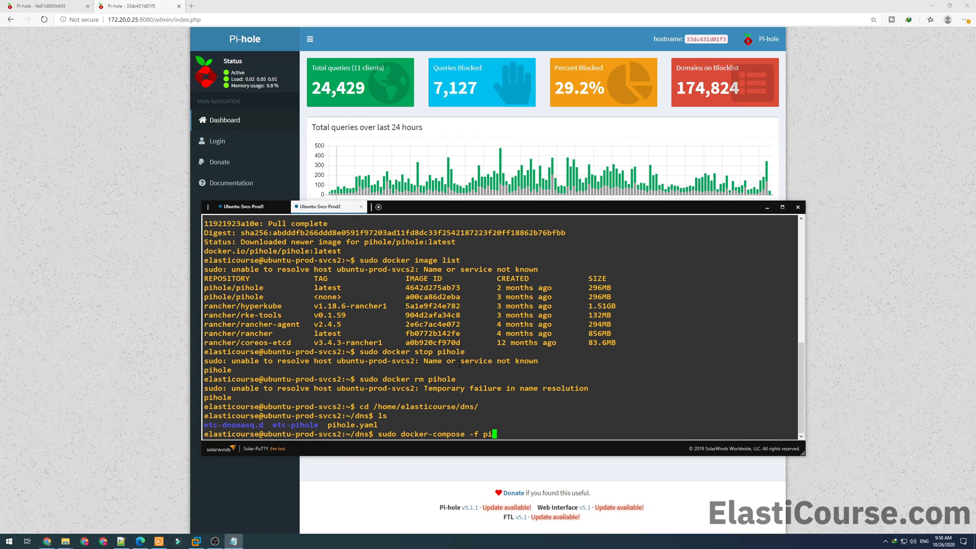
{"action": "type", "text": "hole.yaml up"}
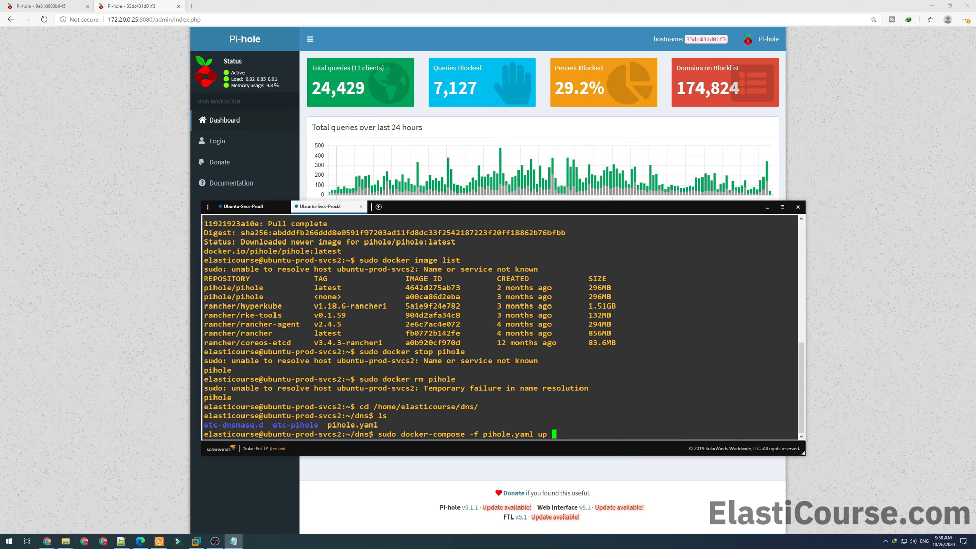
{"action": "type", "text": "-d"}
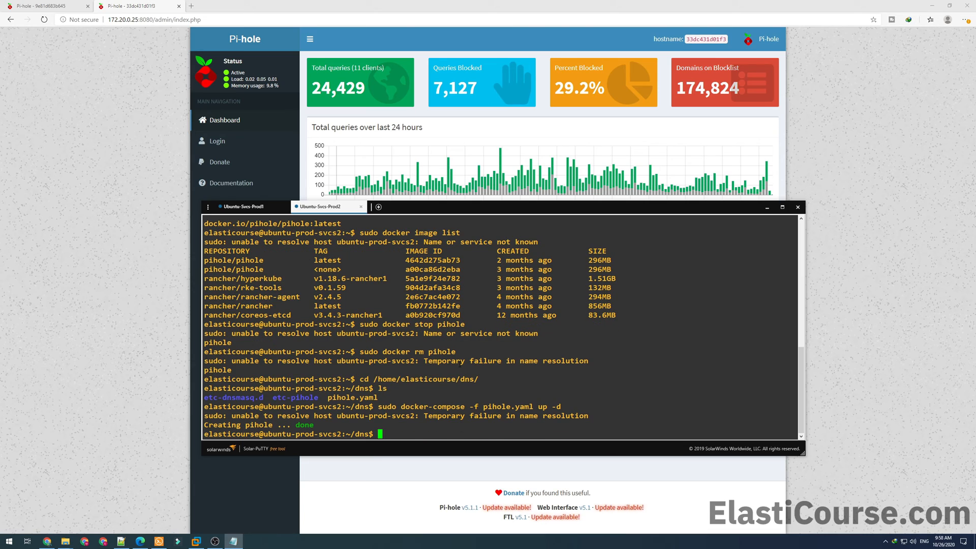
Step: Confirm the new container is starting with sudo docker ps and check the dashboard reports Pi-hole v5.1.2
{"action": "type", "text": "sudo docker"}
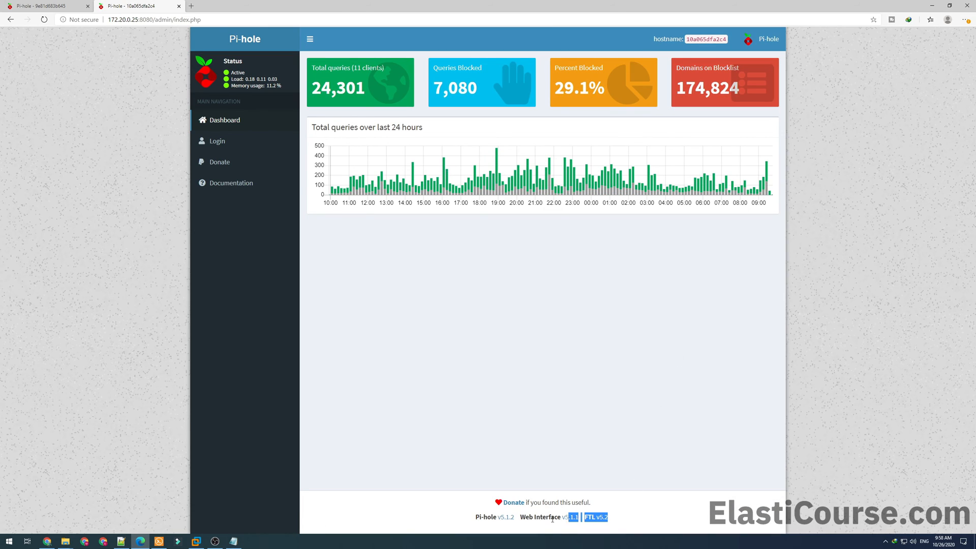
{"action": "left_click", "coordinate": [560, 425]}
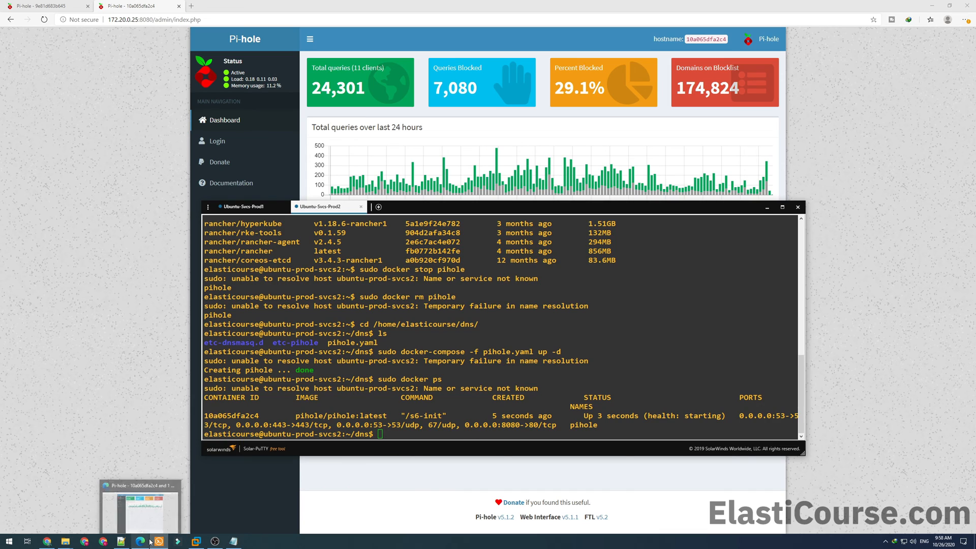
{"action": "type", "text": "su"}
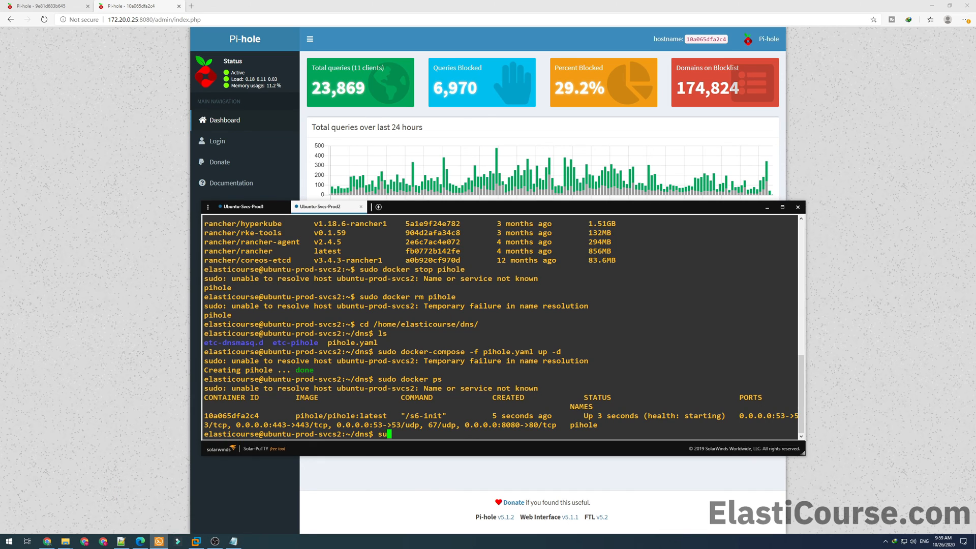
Step: Prune the old <none> pihole image and relist images so only pihole/pihole latest remains
{"action": "type", "text": "docker image list"}
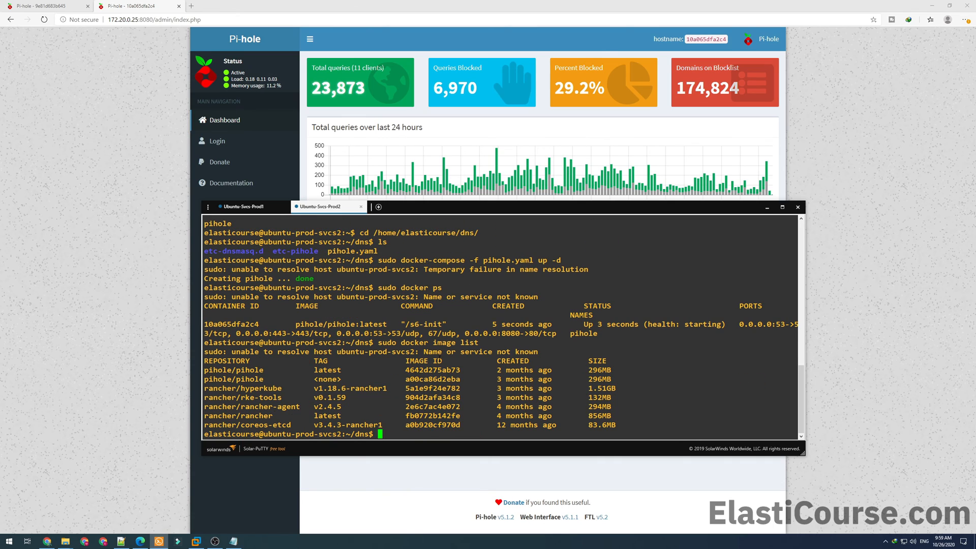
{"action": "type", "text": "s"}
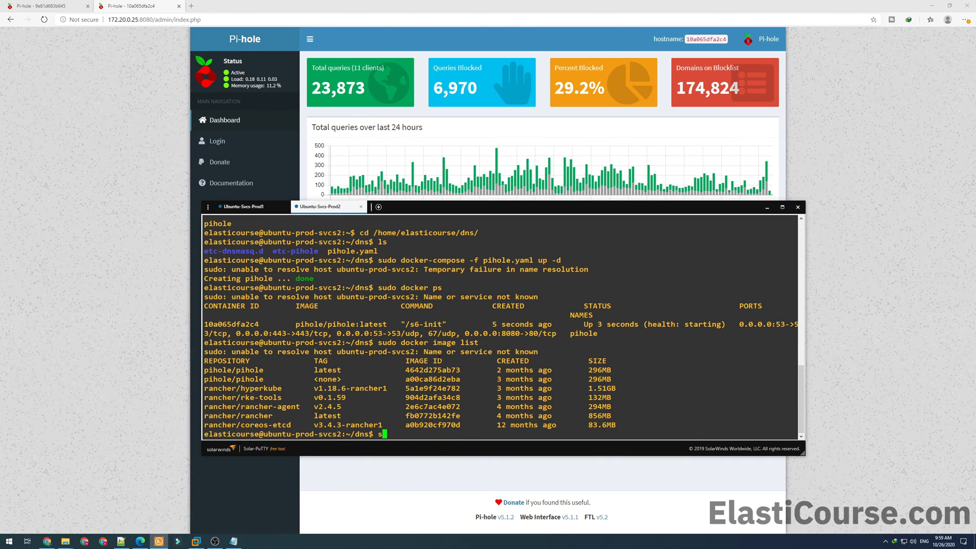
{"action": "type", "text": "sudo docker image list"}
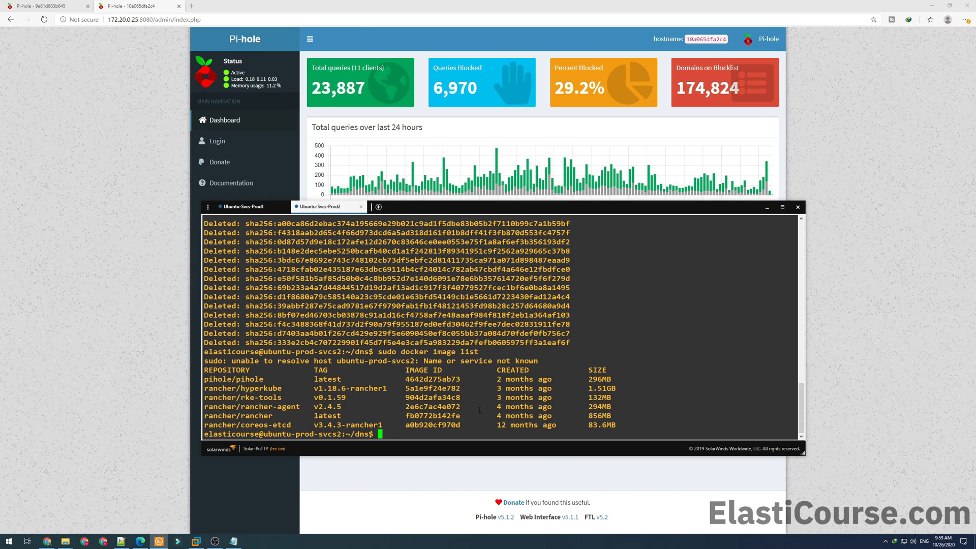
{"action": "type", "text": "cl"}
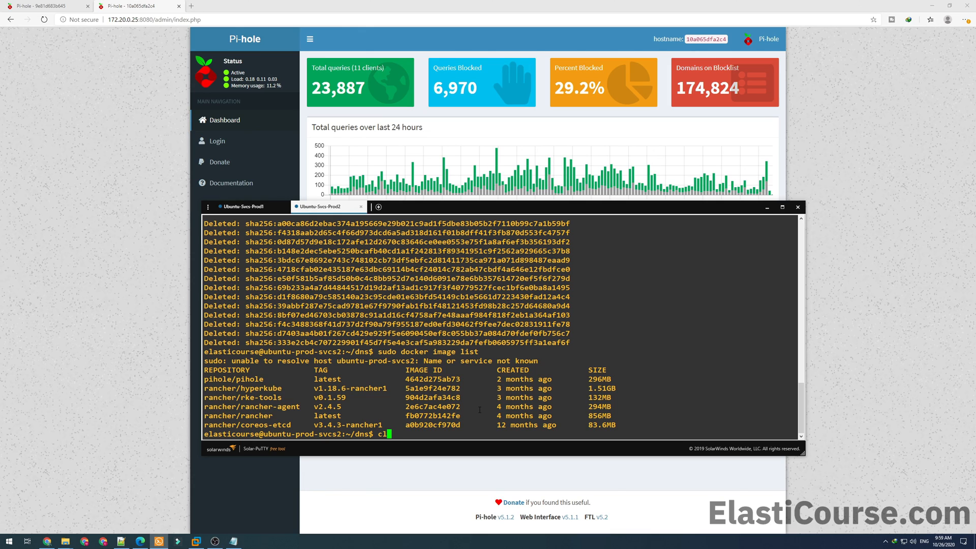